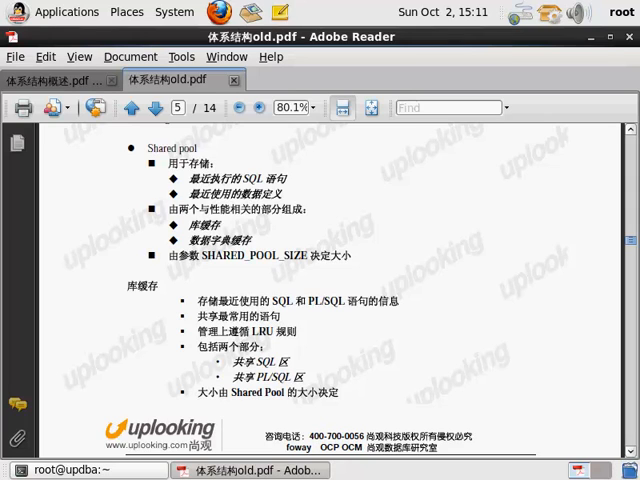
Scroll the Oracle architecture PDF from page 5 down to the page 6 data dictionary cache section.
{"action": "scroll", "scroll_direction": "down", "scroll_amount": 3}
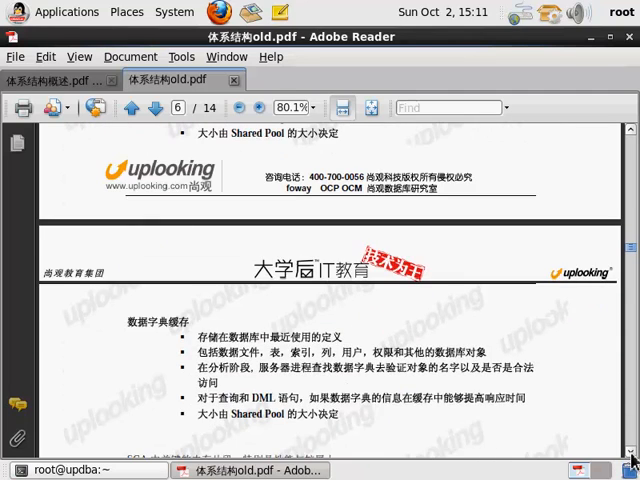
{"action": "scroll", "scroll_direction": "down", "scroll_amount": 3}
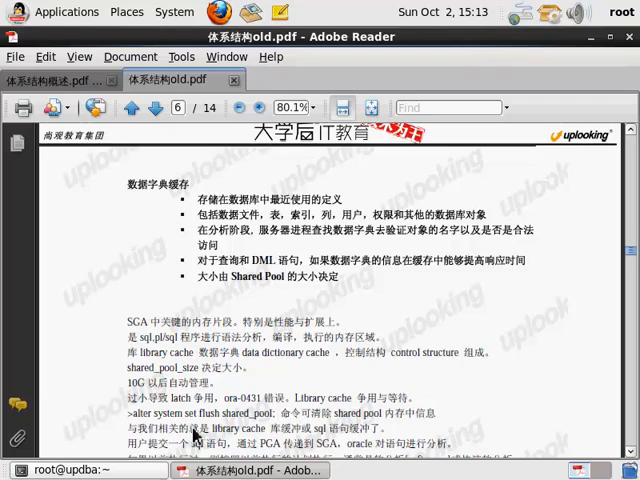
Glance at the parse/bind/execute flowchart and return to the page 6 SGA and SQL parsing notes.
{"action": "left_click", "coordinate": [148, 108]}
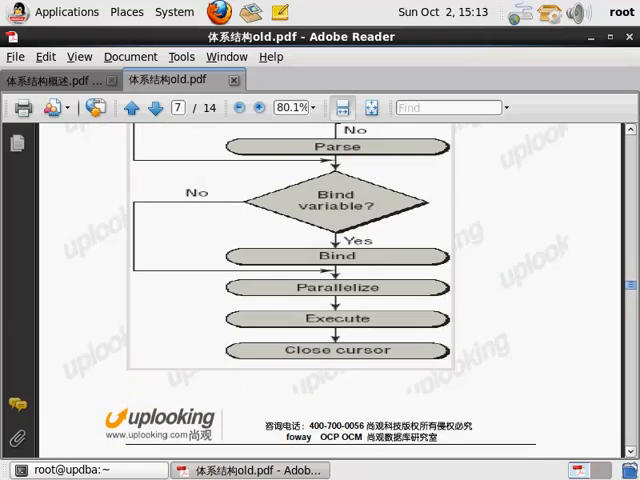
{"action": "left_click", "coordinate": [144, 108]}
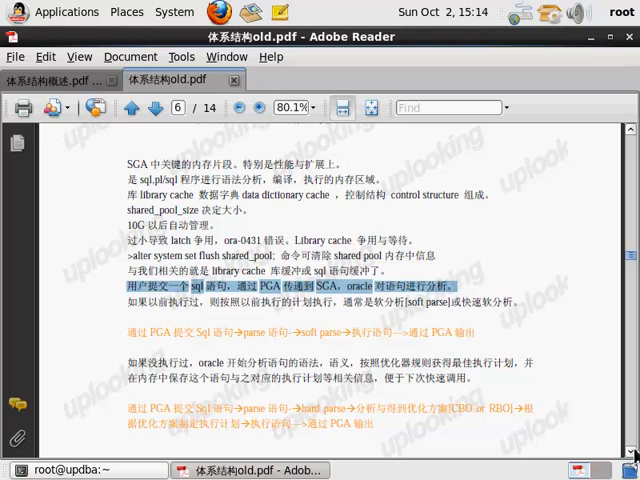
Scroll from page 6 to page 8 with the dbms_shared_pool.keep and buffer cache notes.
{"action": "scroll", "scroll_direction": "down", "scroll_amount": 3}
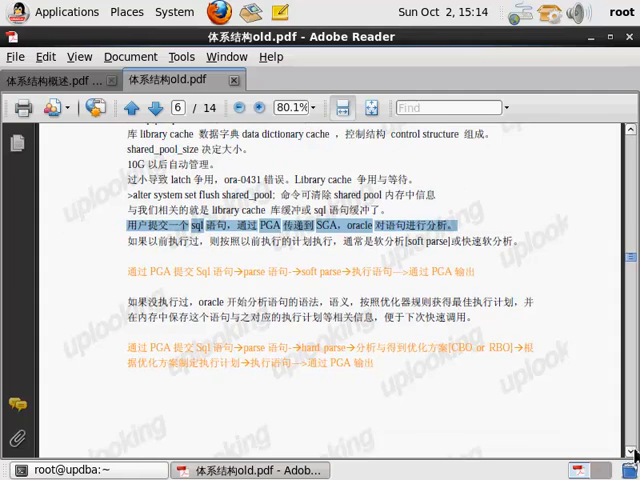
{"action": "scroll", "scroll_direction": "down", "scroll_amount": 3}
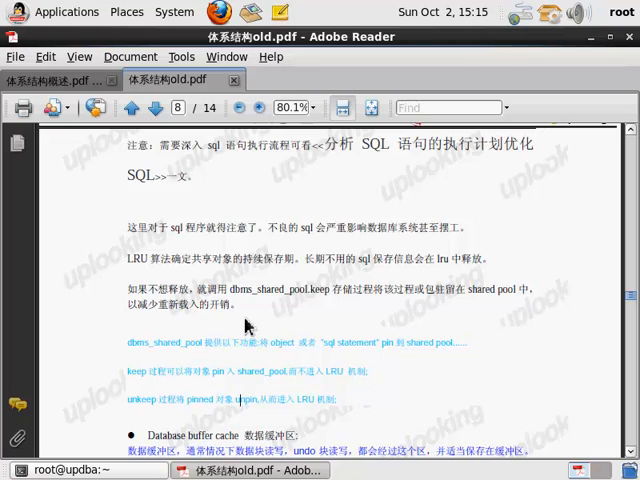
Read through page 8's dbms_shared_pool.keep, buffer cache and SGA passage.
{"action": "scroll", "scroll_direction": "down", "scroll_amount": 3}
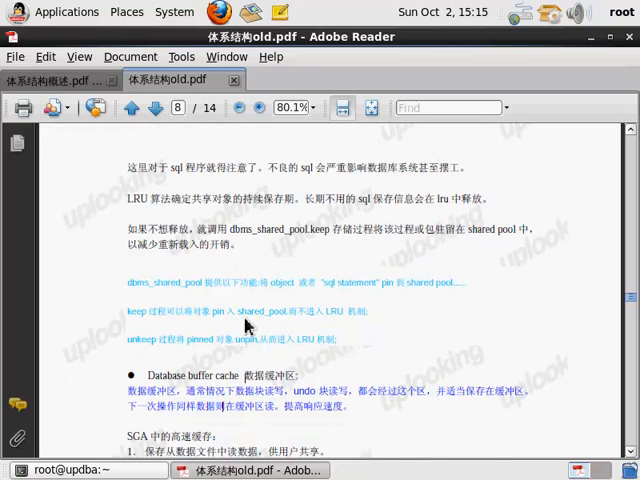
{"action": "scroll", "scroll_direction": "down", "scroll_amount": 3}
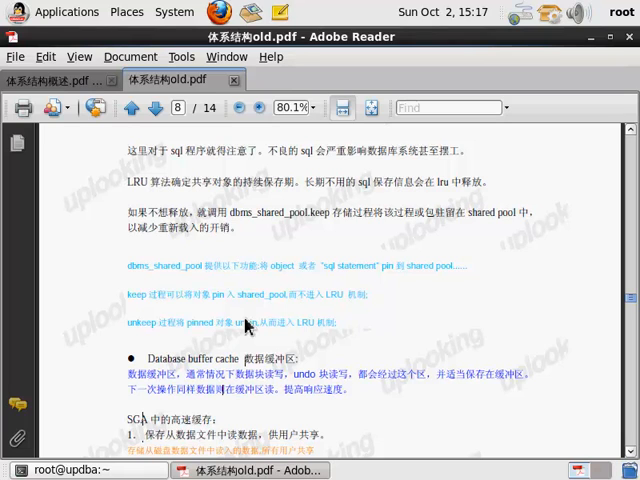
{"action": "mouse_move", "coordinate": [190, 368]}
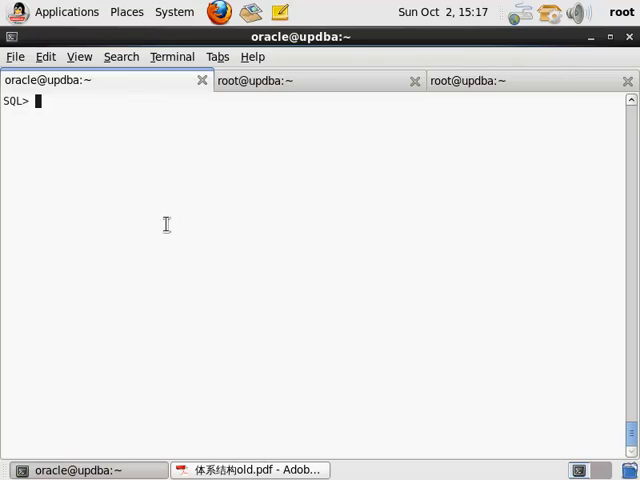
Show the shared_pool_size parameter (12M) at the SQL> prompt.
{"action": "type", "text": "show"}
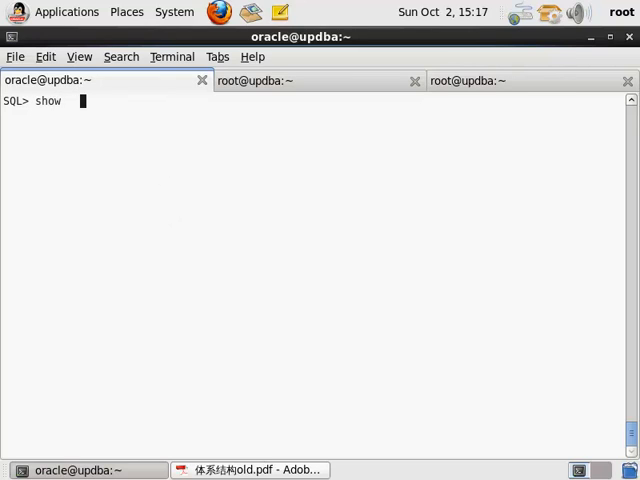
{"action": "type", "text": "parameter"}
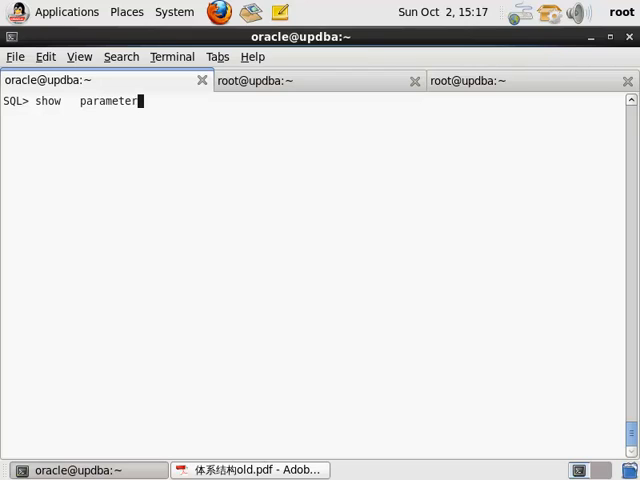
{"action": "type", "text": "shrea"}
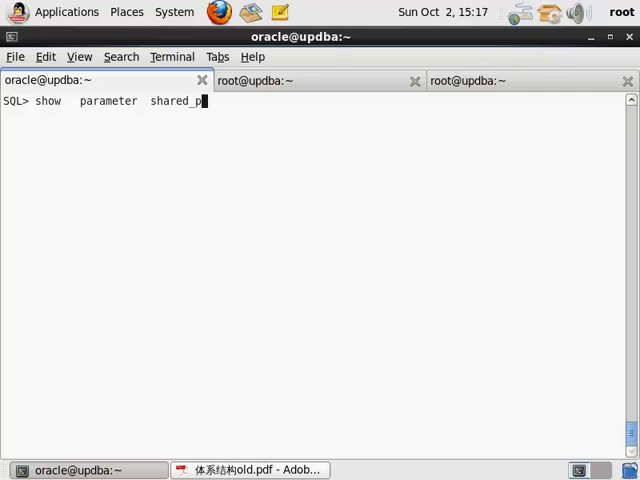
{"action": "type", "text": "ool_size"}
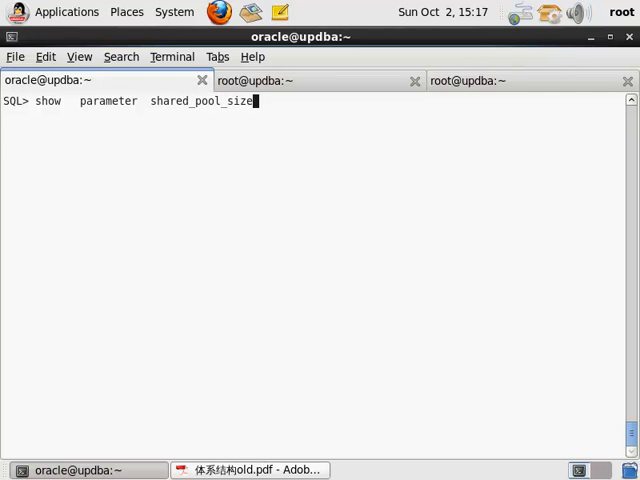
{"action": "key", "text": "Return"}
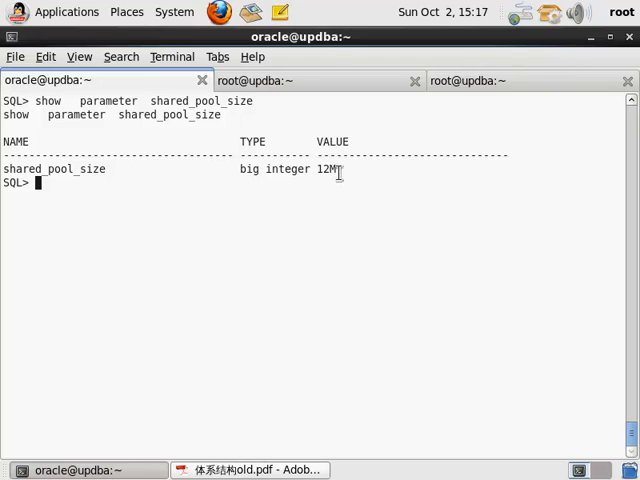
{"action": "type", "text": "show parameter shared_pool_size"}
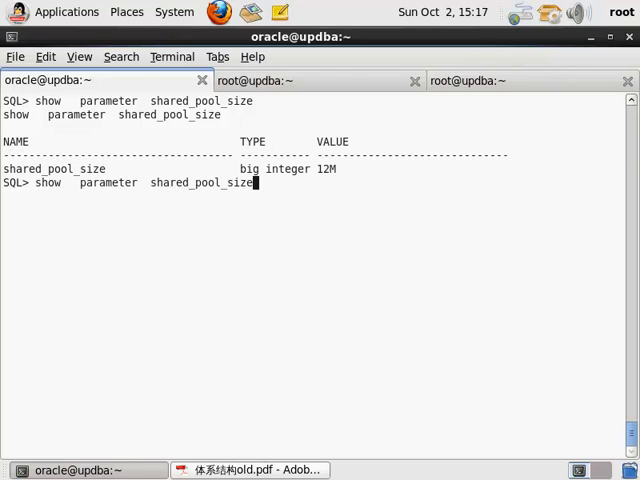
Show sga_target (268M) and start the shared_pool_advice.sql script from /opt/soft/updba/tech/script.
{"action": "key", "text": "BackSpace"}
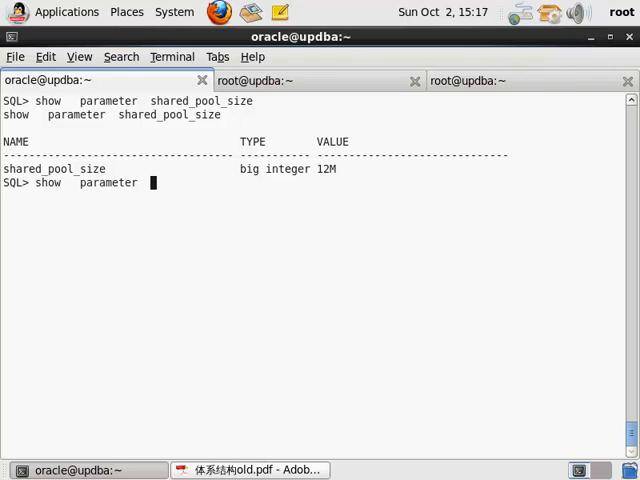
{"action": "type", "text": "s"}
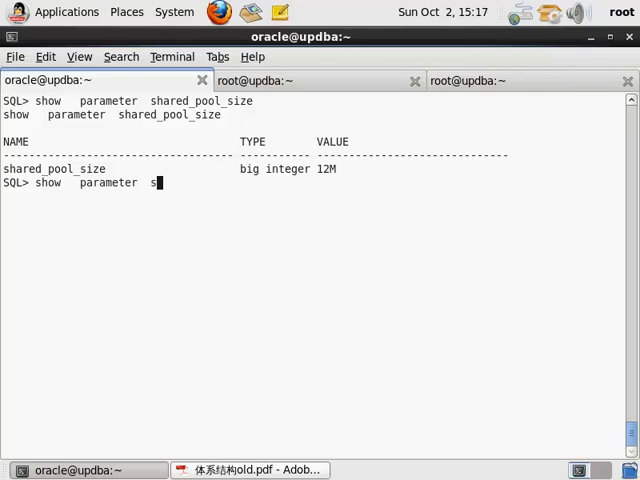
{"action": "type", "text": "ga_target"}
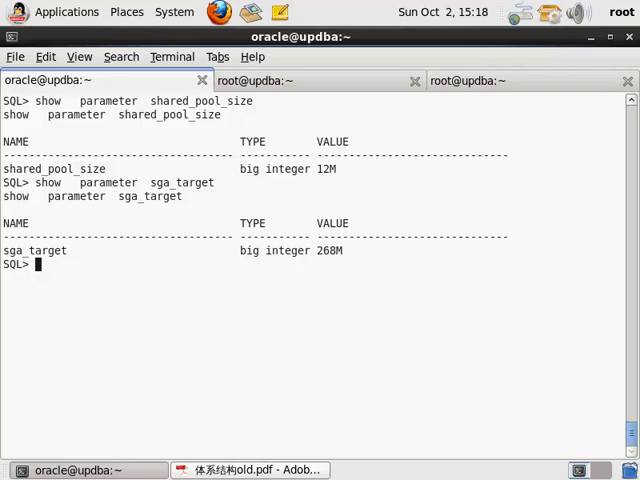
{"action": "type", "text": "start /opt/soft/updba/tech/script/shared_pool_advice.sql"}
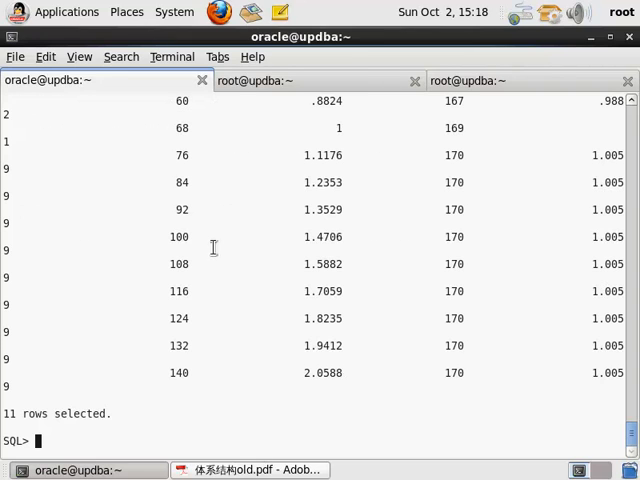
{"action": "mouse_move", "coordinate": [368, 384]}
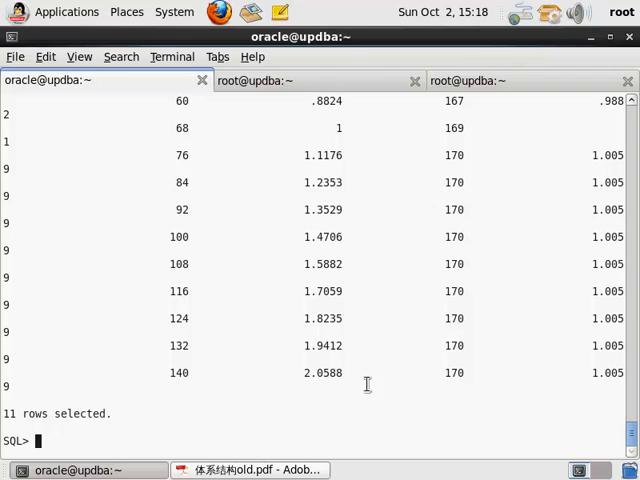
{"action": "mouse_move", "coordinate": [572, 234]}
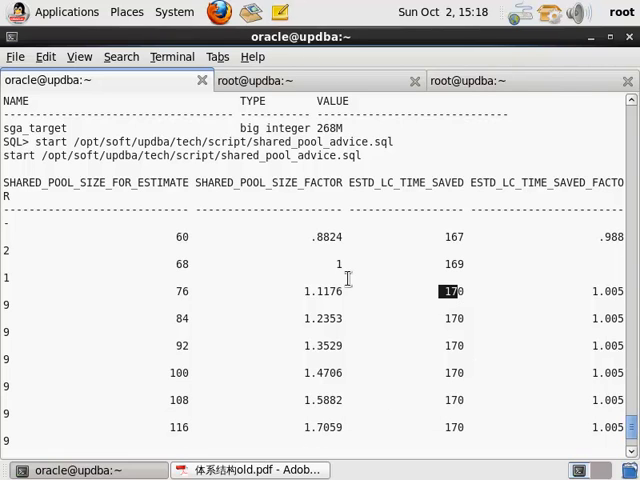
{"action": "mouse_move", "coordinate": [276, 292]}
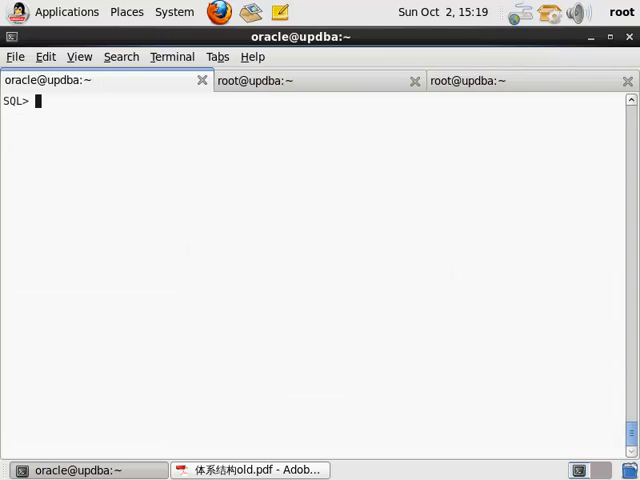
Note rule '1. shared_pool_size >0 sga_target>0' at the prompt and begin line '2.'.
{"action": "type", "text": "1. shared"}
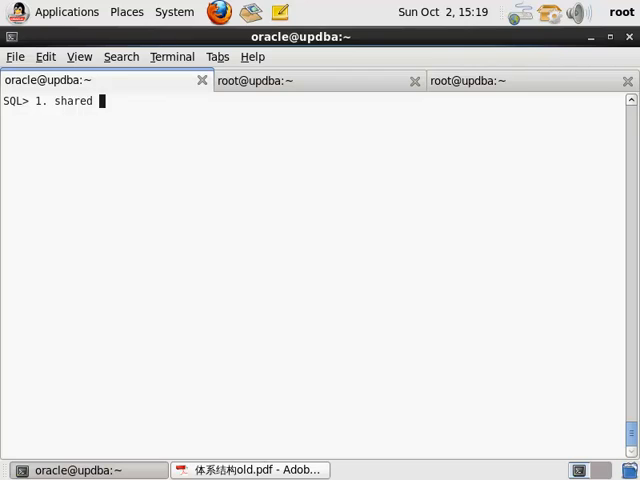
{"action": "type", "text": "_pool"}
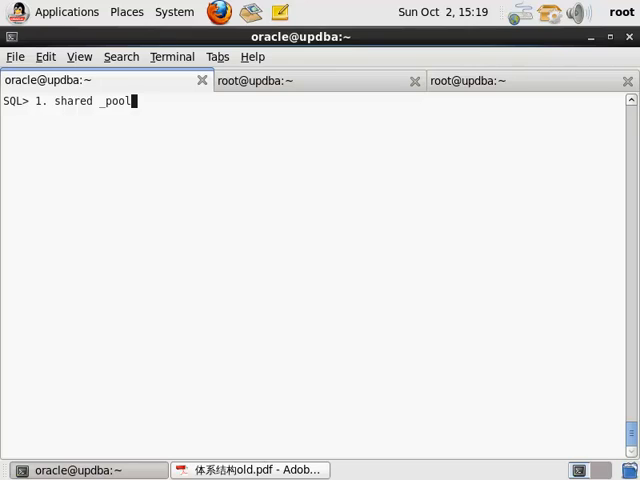
{"action": "type", "text": "_size"}
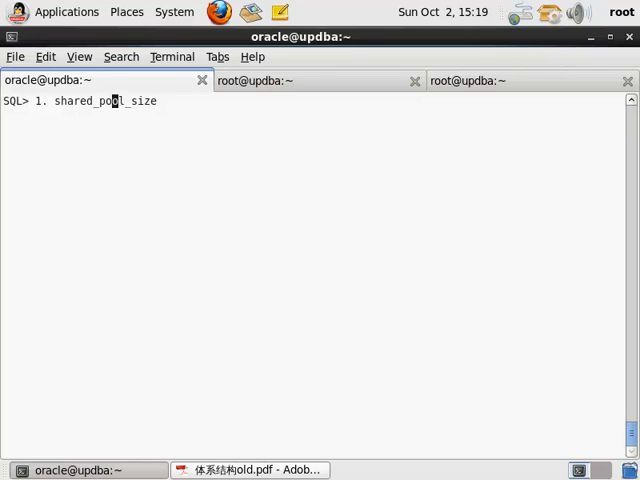
{"action": "type", "text": ">0   sga_ta"}
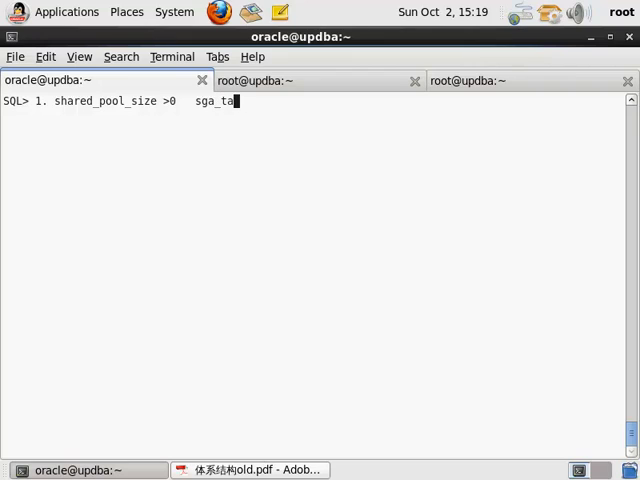
{"action": "type", "text": "rget>"}
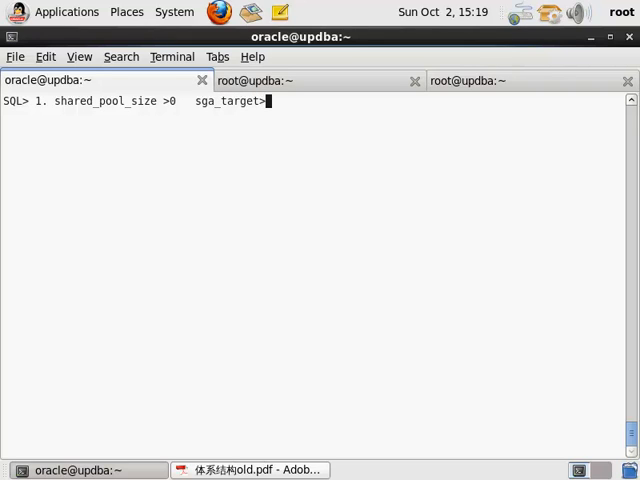
{"action": "type", "text": "0"}
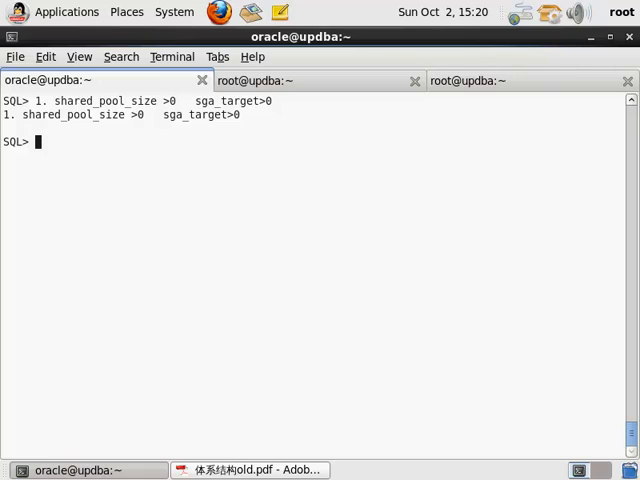
{"action": "type", "text": "2."}
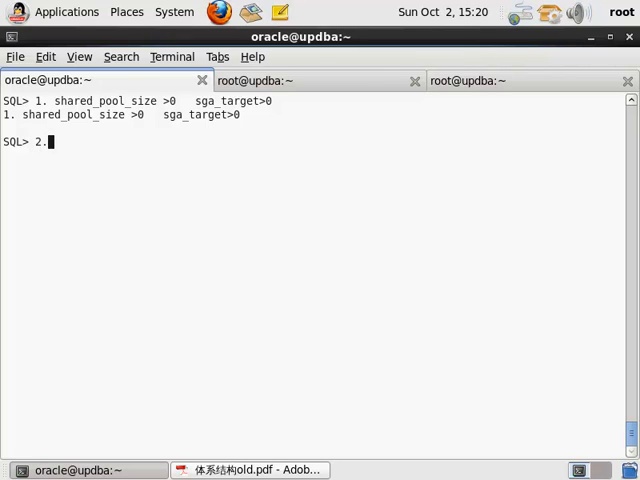